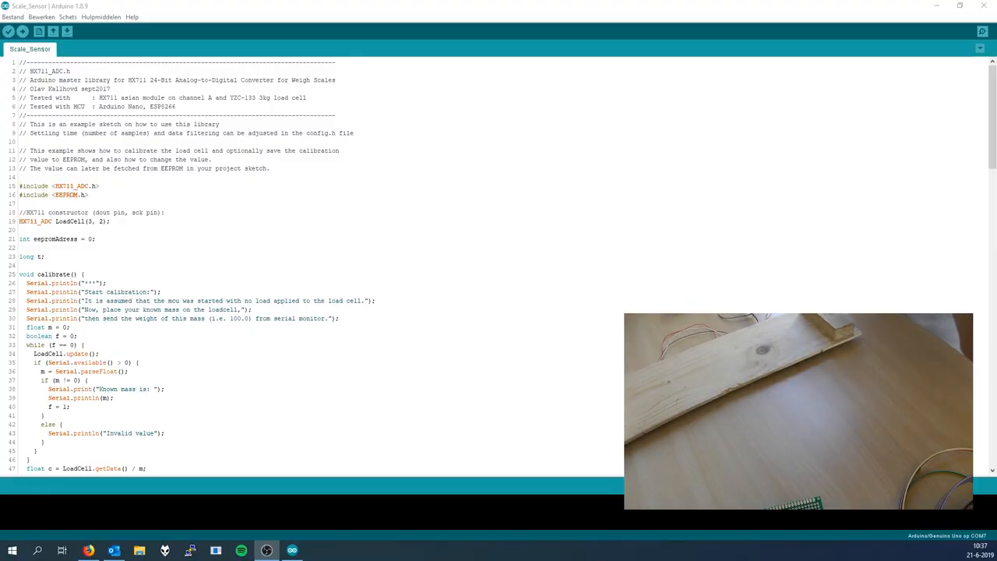
# - Upload the Scale_Sensor HX711 calibration sketch to the connected board
pyautogui.click(372, 229)
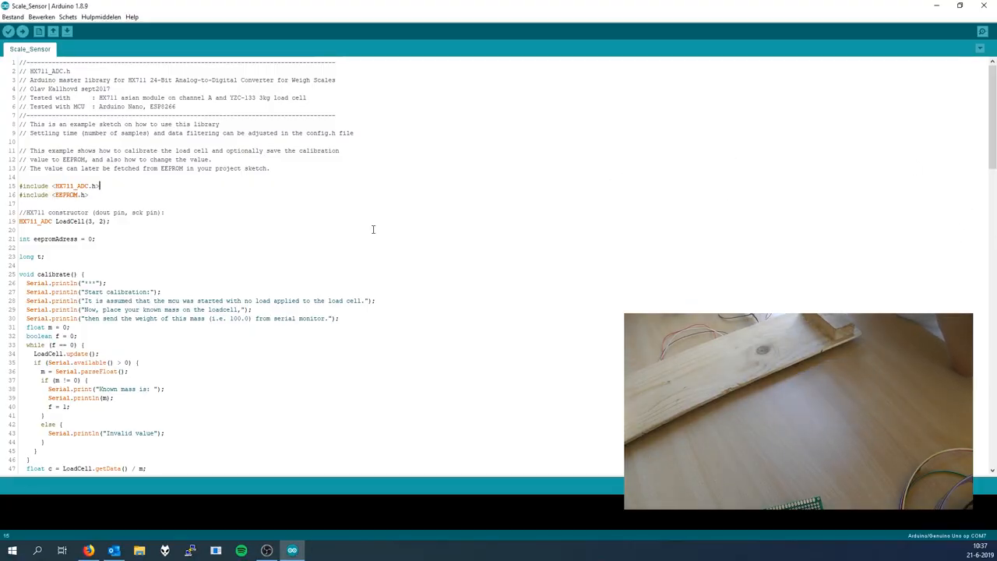
pyautogui.doubleClick(98, 212)
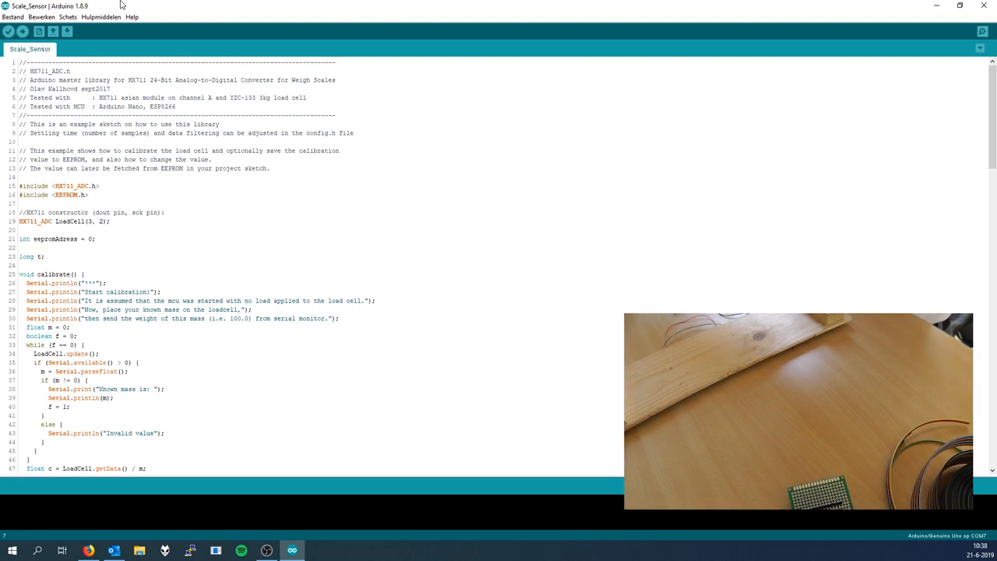
pyautogui.click(99, 16)
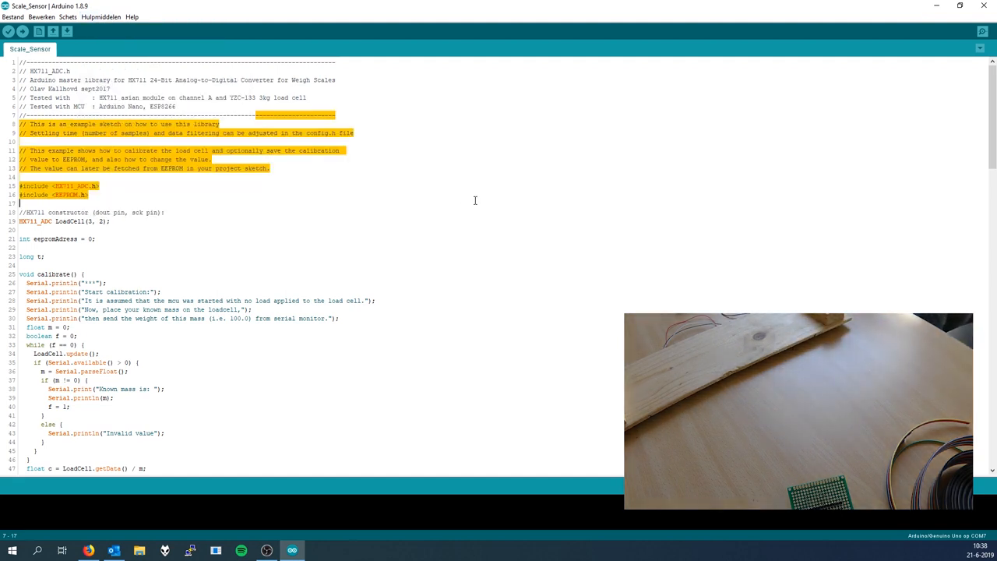
pyautogui.click(22, 31)
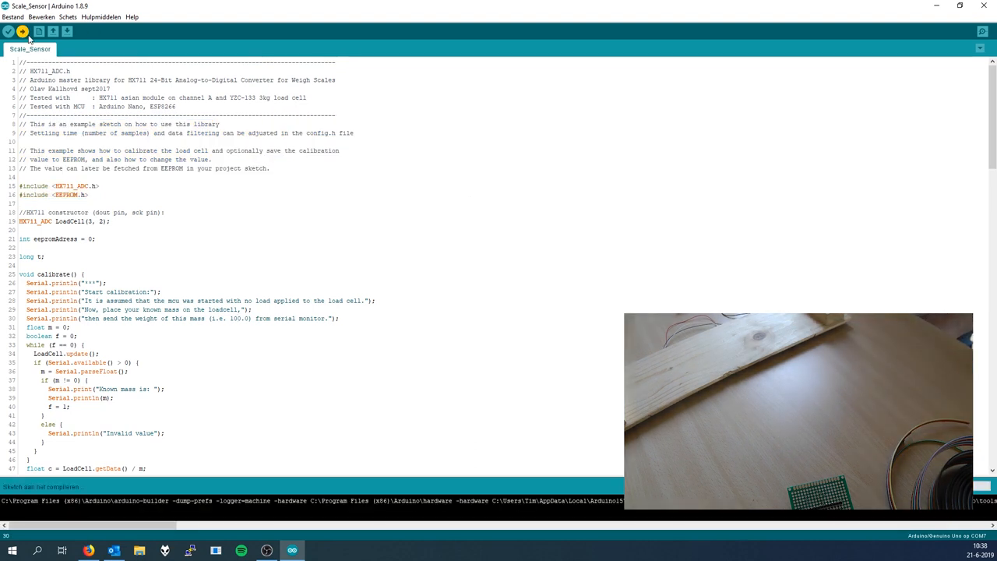
pyautogui.click(22, 31)
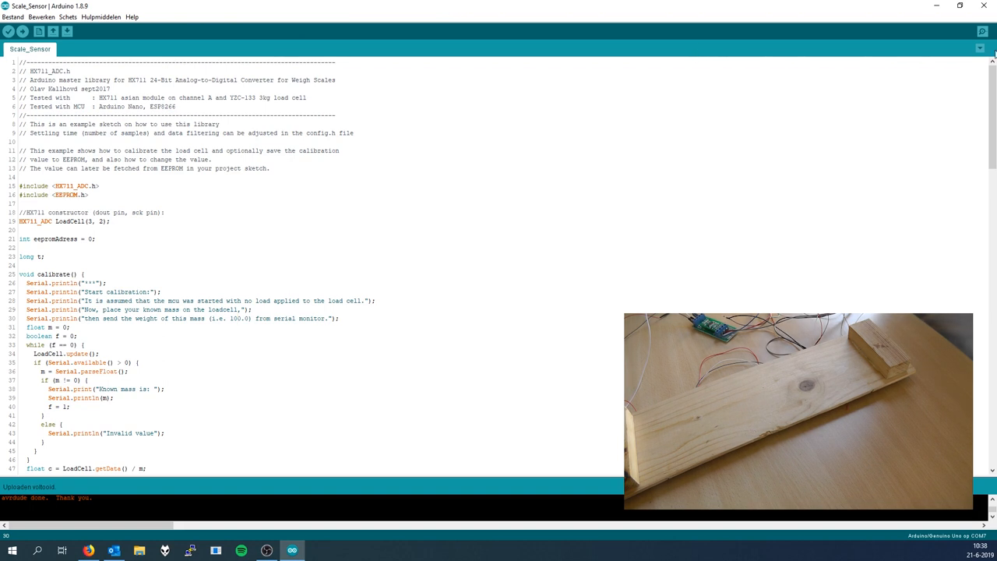
# - Bring up the Serial Monitor for the board, still empty
pyautogui.click(981, 31)
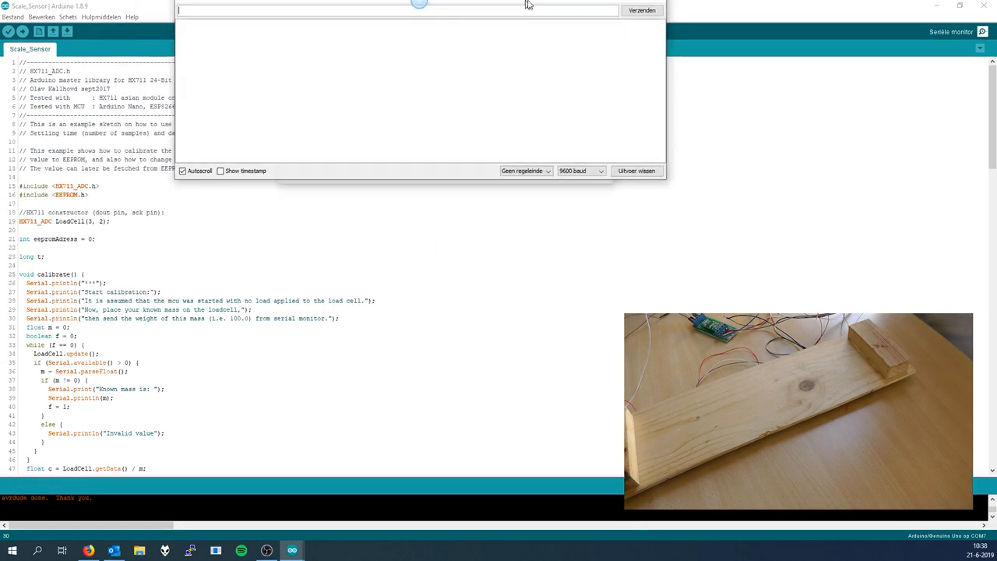
# - Maximize the Serial Monitor, enter the known mass and answer y, yielding calibration value -23.23
pyautogui.click(959, 6)
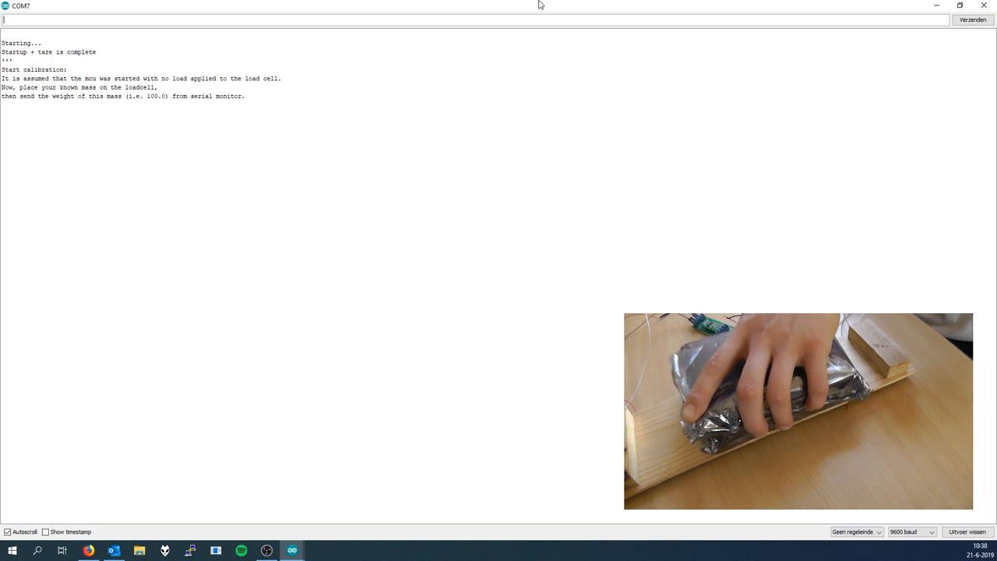
pyautogui.write('12')
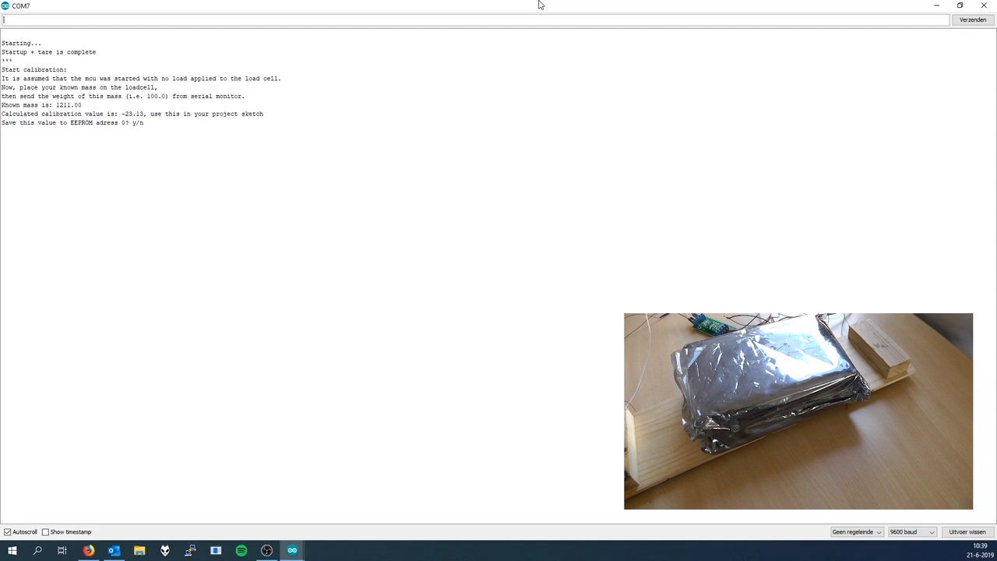
pyautogui.write('y')
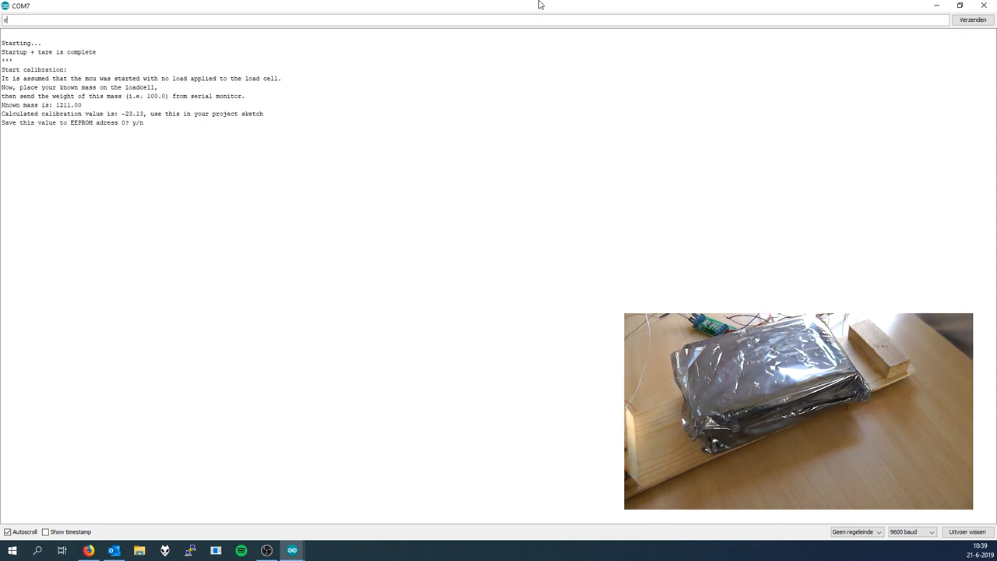